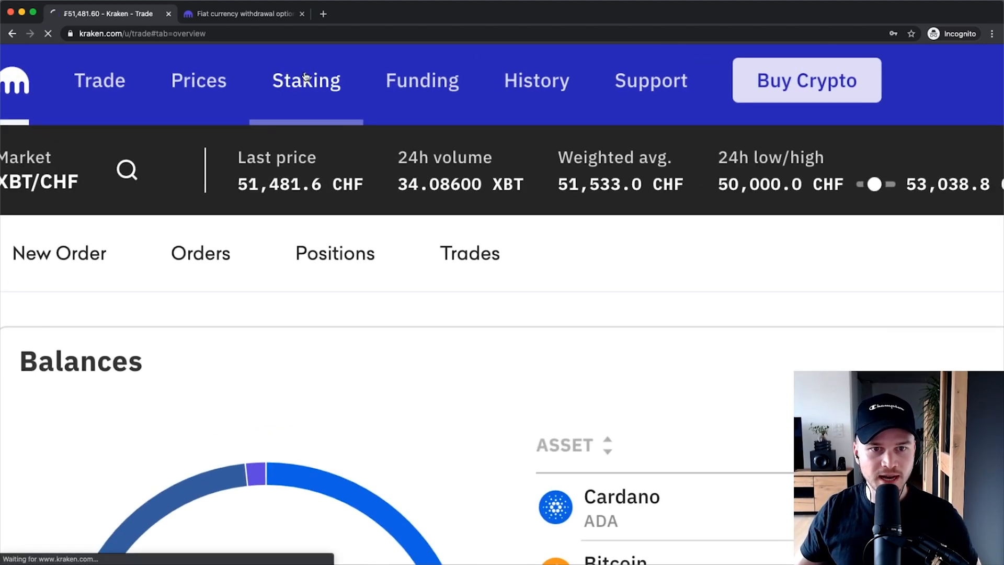
# Open the Staking page and review stakeable assets, including Polkadot's 12% reward rate.
pyautogui.click(305, 80)
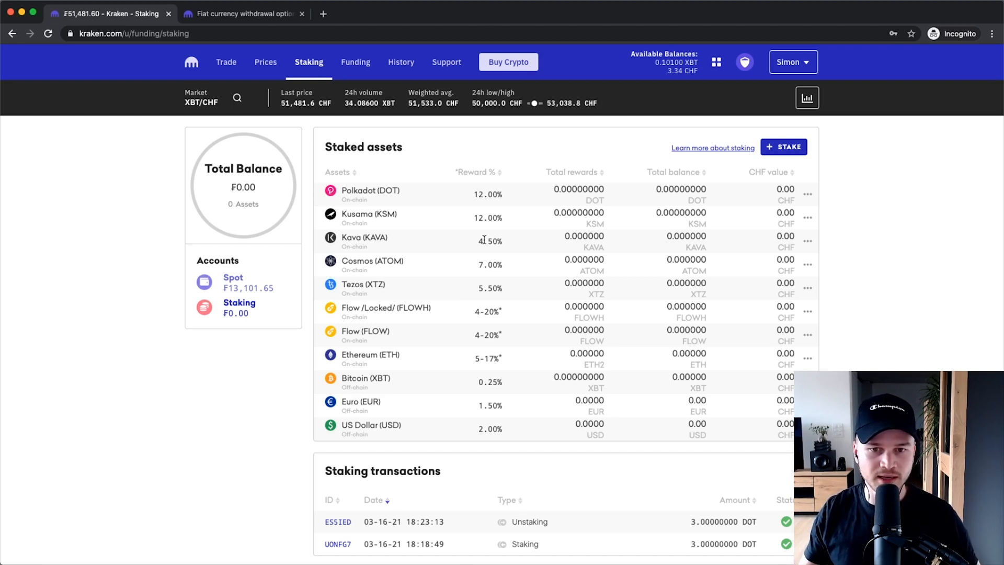
pyautogui.moveTo(500, 301)
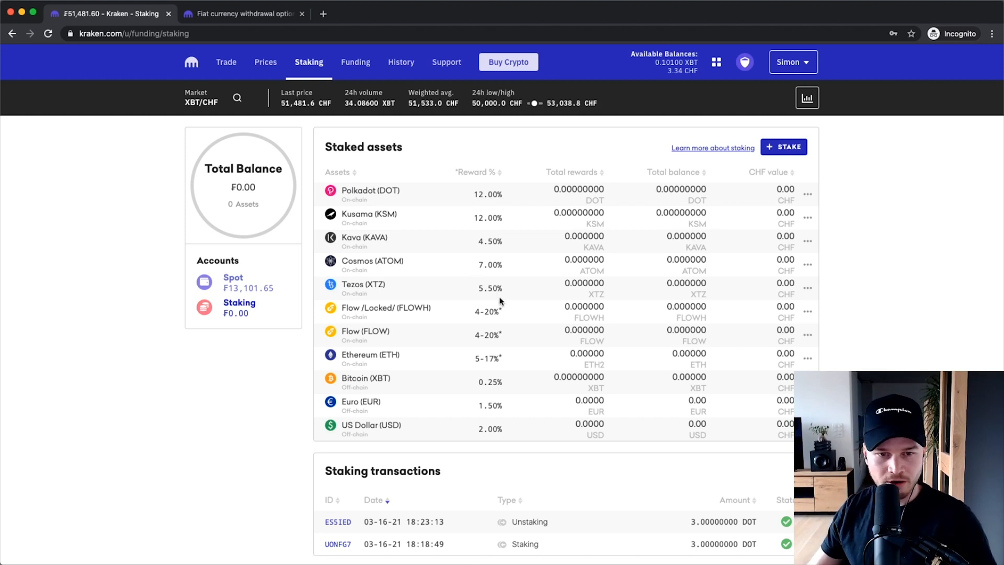
pyautogui.moveTo(501, 296)
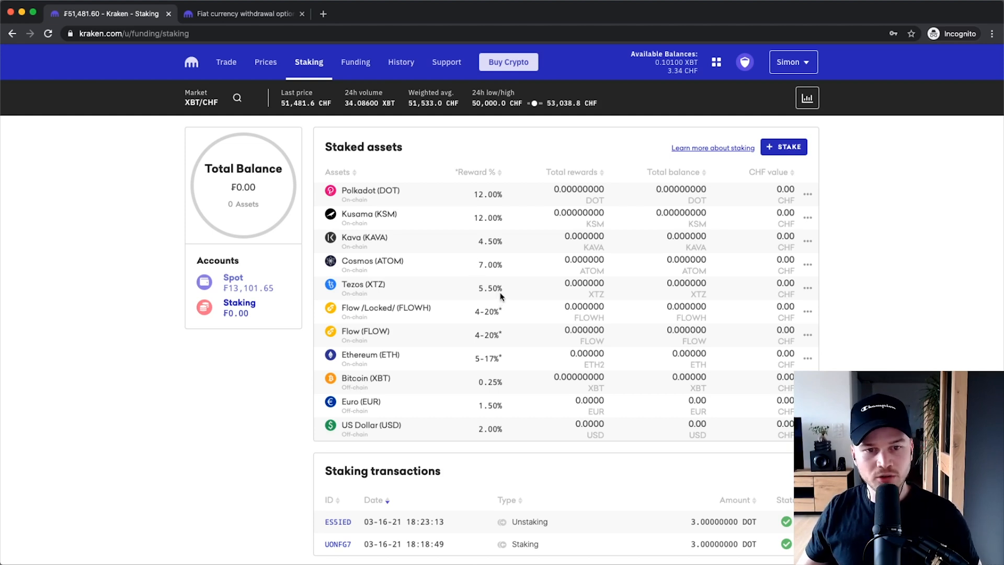
pyautogui.scroll(-3)
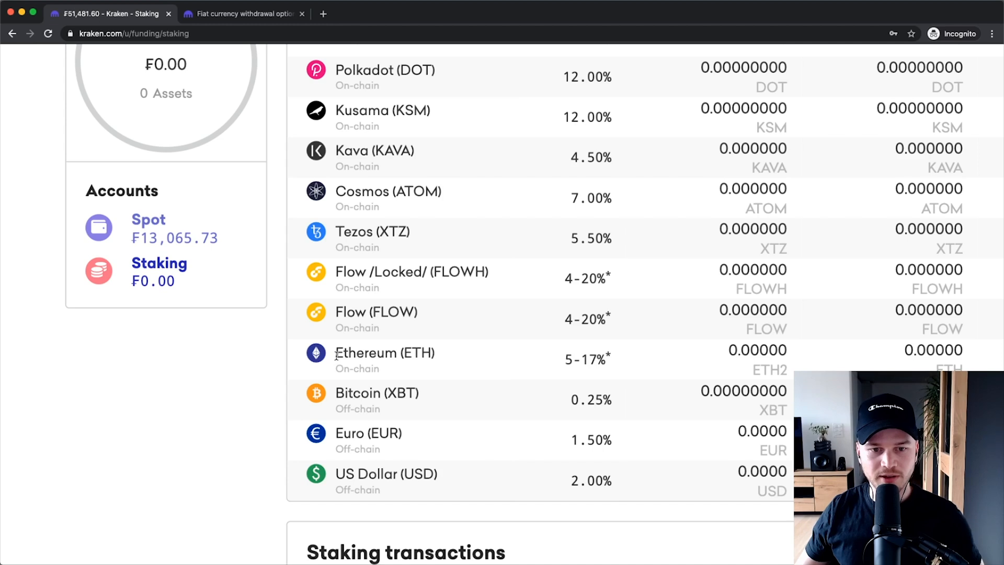
pyautogui.scroll(3)
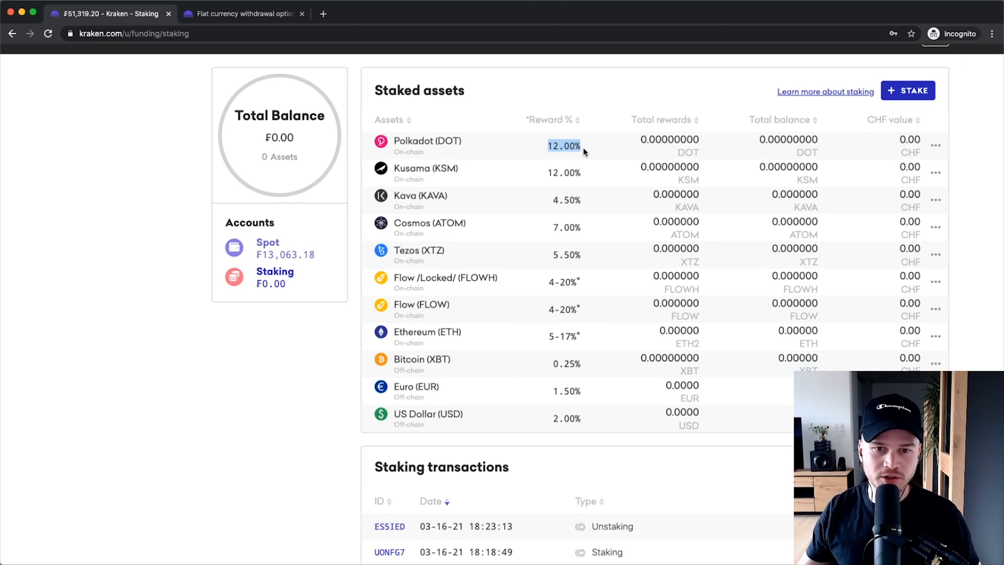
pyautogui.moveTo(492, 323)
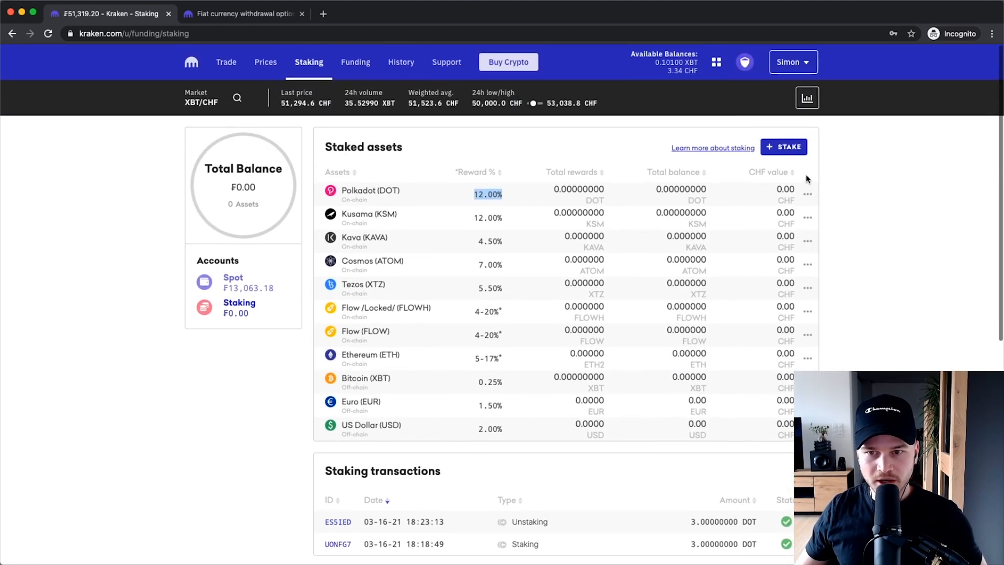
# Start staking Polkadot and fill in the full available 3 DOT balance.
pyautogui.click(807, 194)
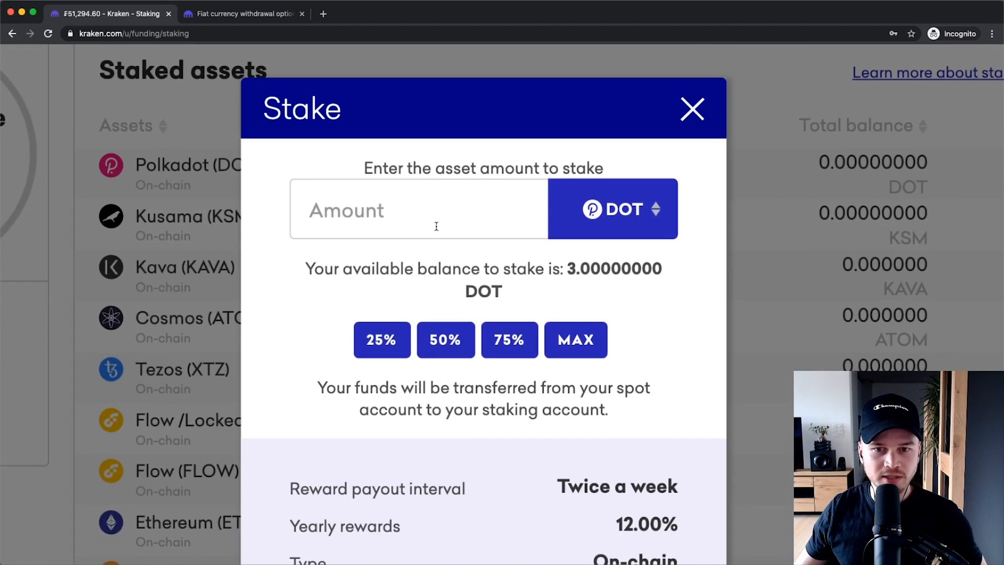
pyautogui.scroll(-3)
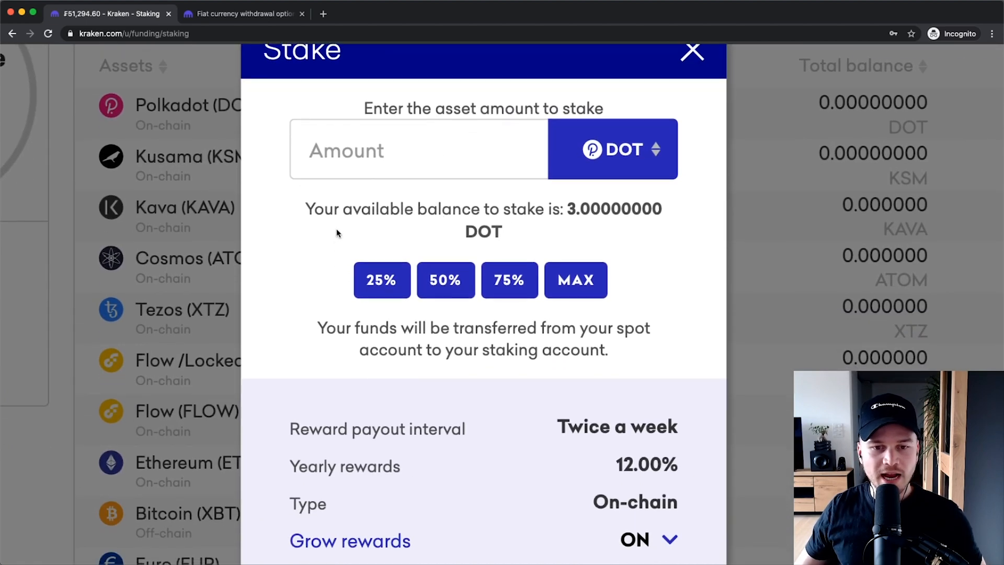
pyautogui.moveTo(407, 215)
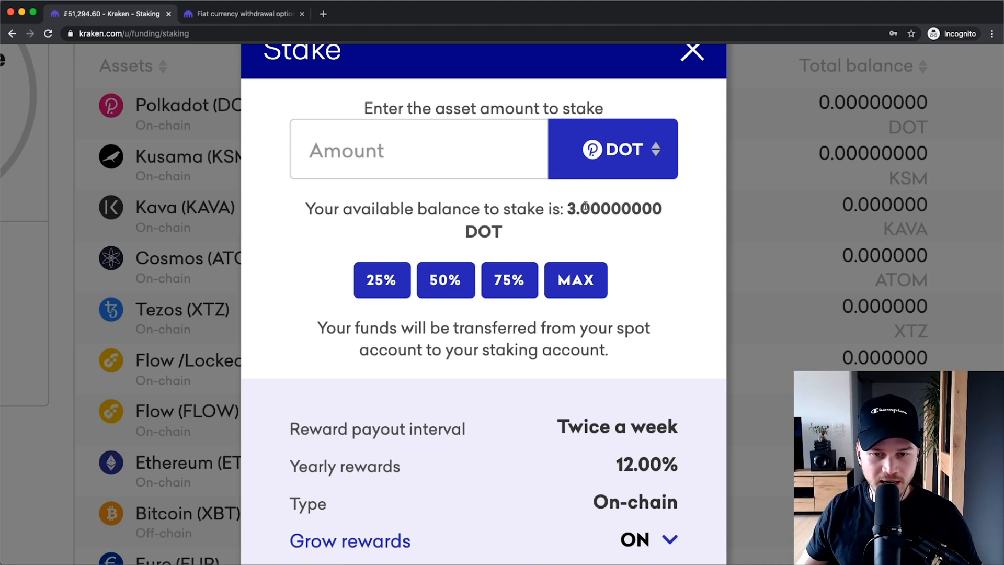
pyautogui.moveTo(584, 248)
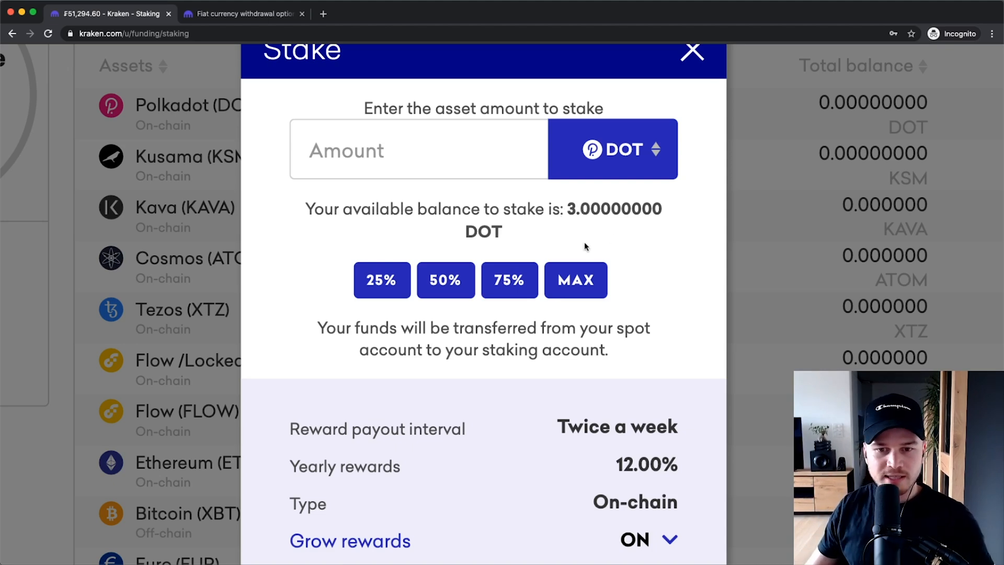
pyautogui.click(574, 279)
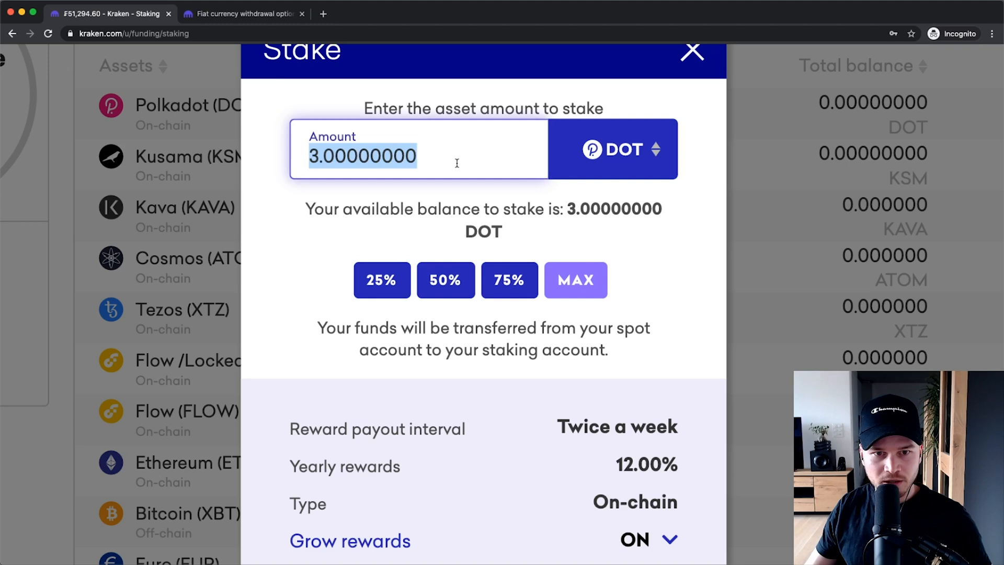
pyautogui.moveTo(574, 280)
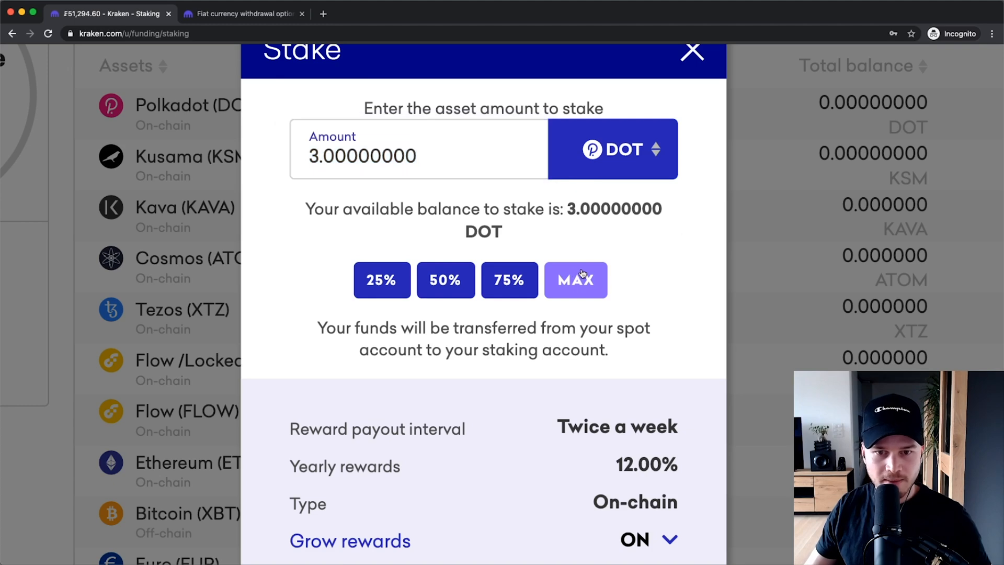
pyautogui.moveTo(307, 155)
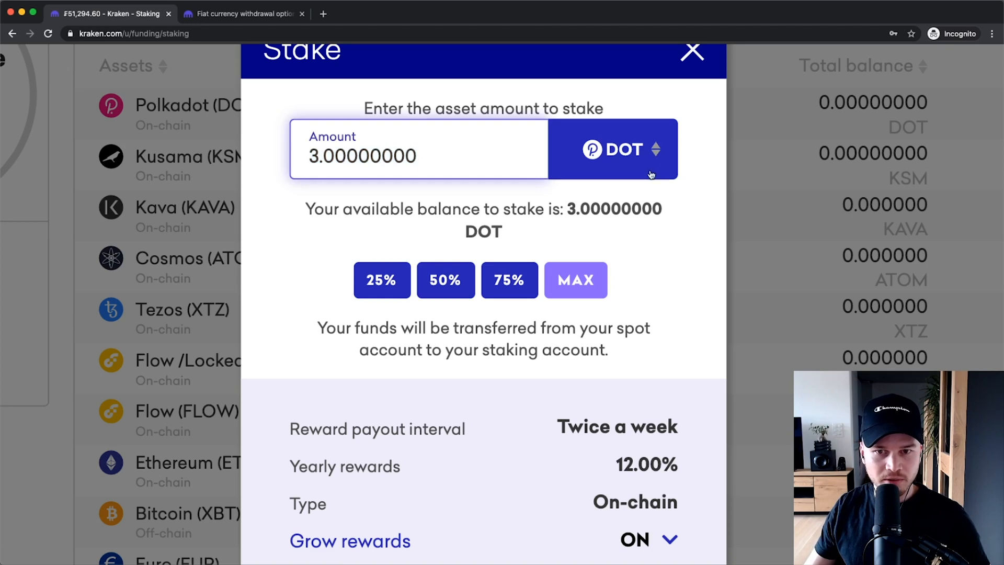
# Review the 12% yearly rate and twice-weekly payouts, keep Grow rewards on, and stake.
pyautogui.scroll(-3)
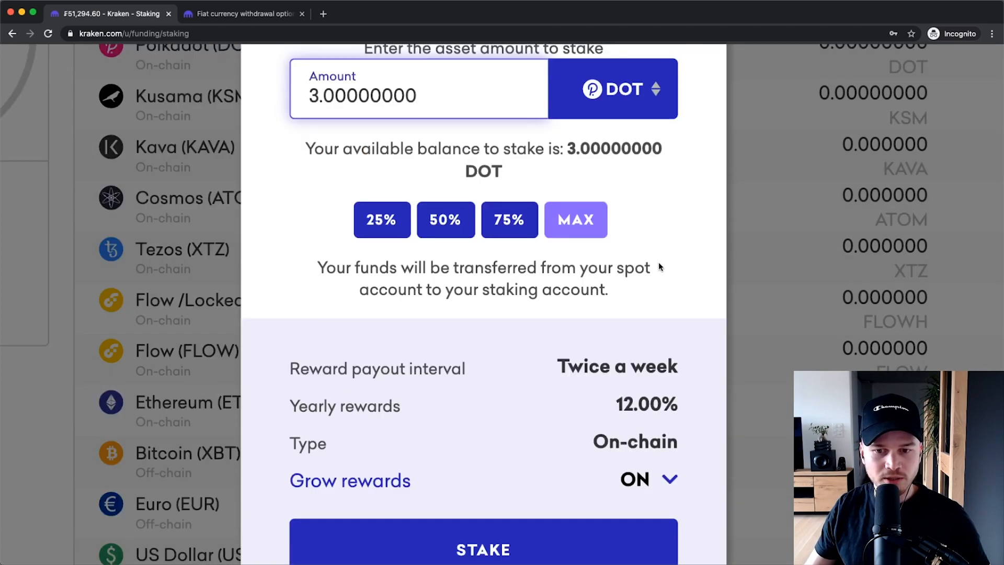
pyautogui.scroll(-3)
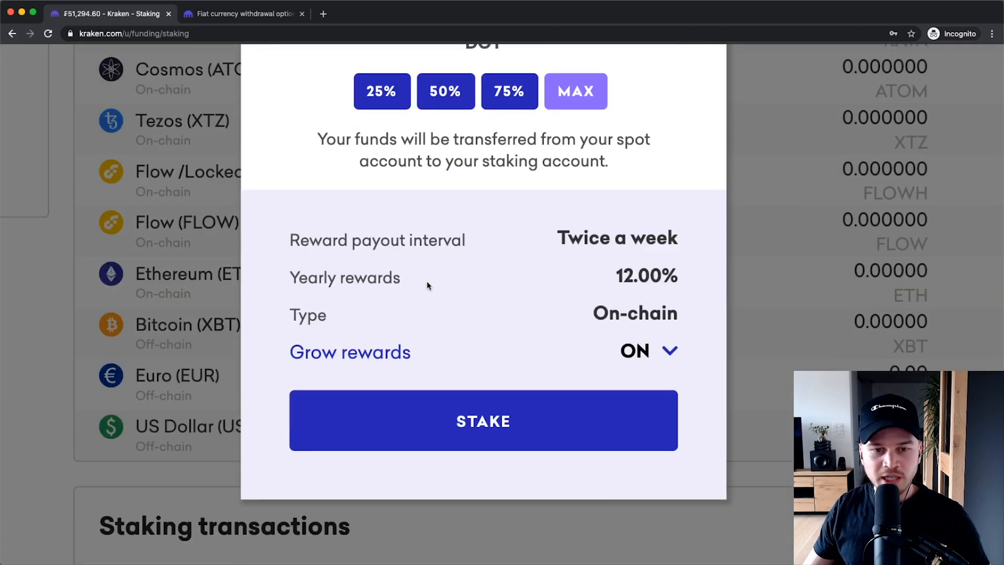
pyautogui.doubleClick(616, 237)
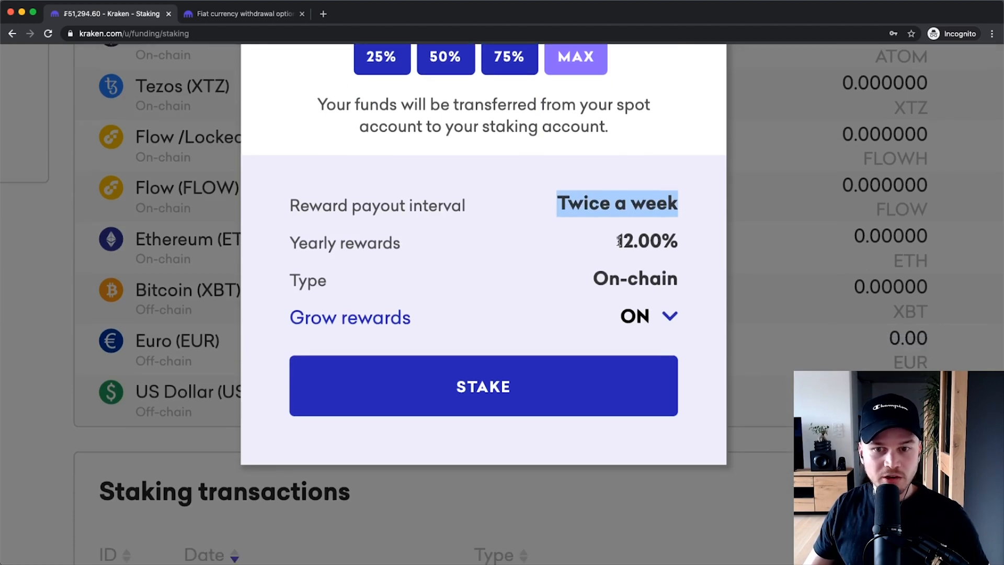
pyautogui.doubleClick(647, 241)
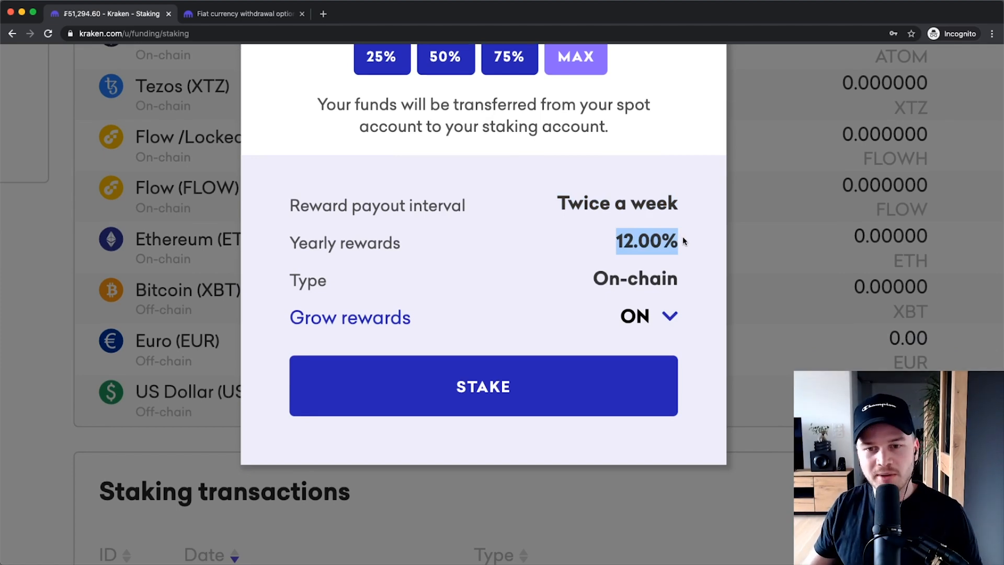
pyautogui.moveTo(642, 285)
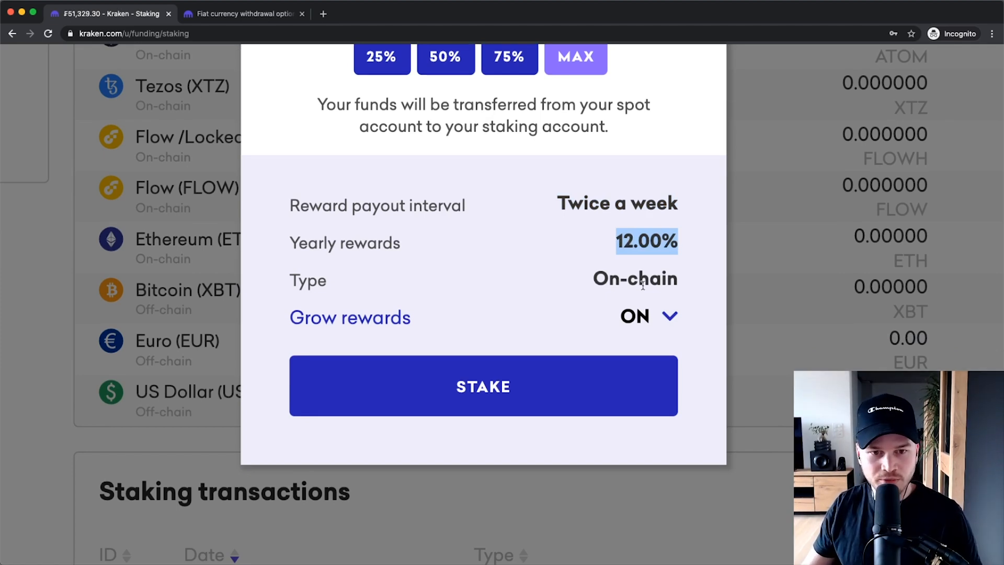
pyautogui.click(648, 316)
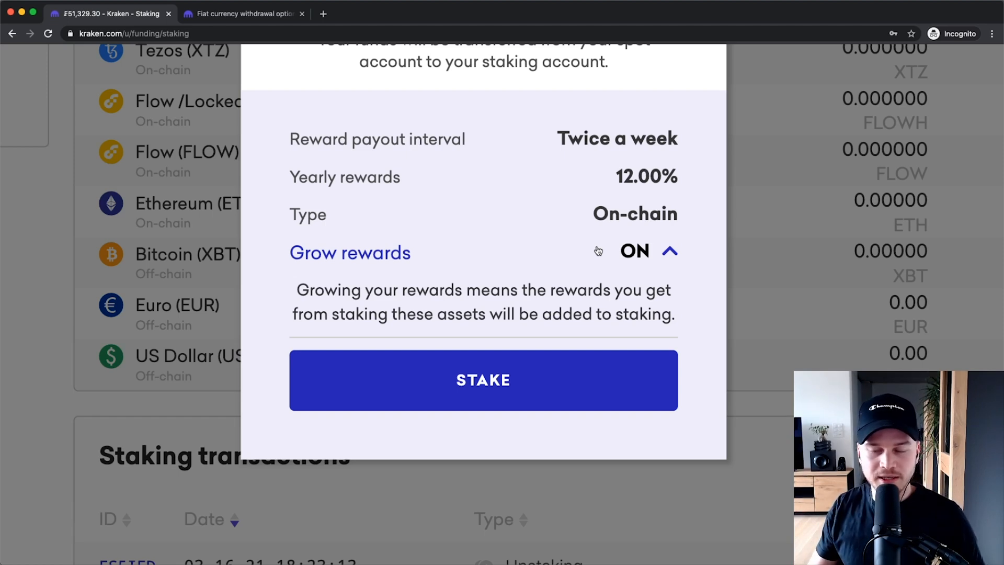
pyautogui.moveTo(500, 272)
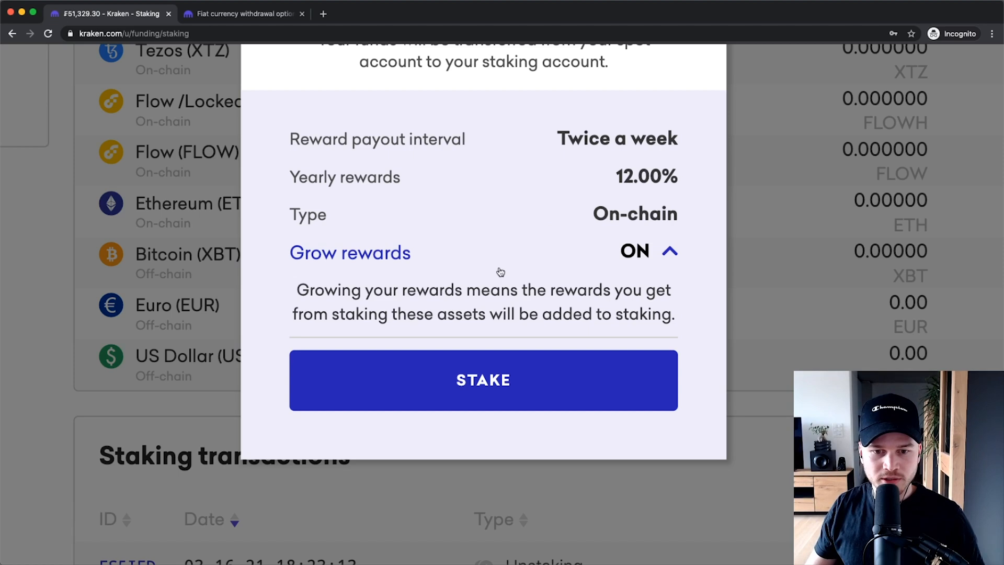
pyautogui.click(482, 379)
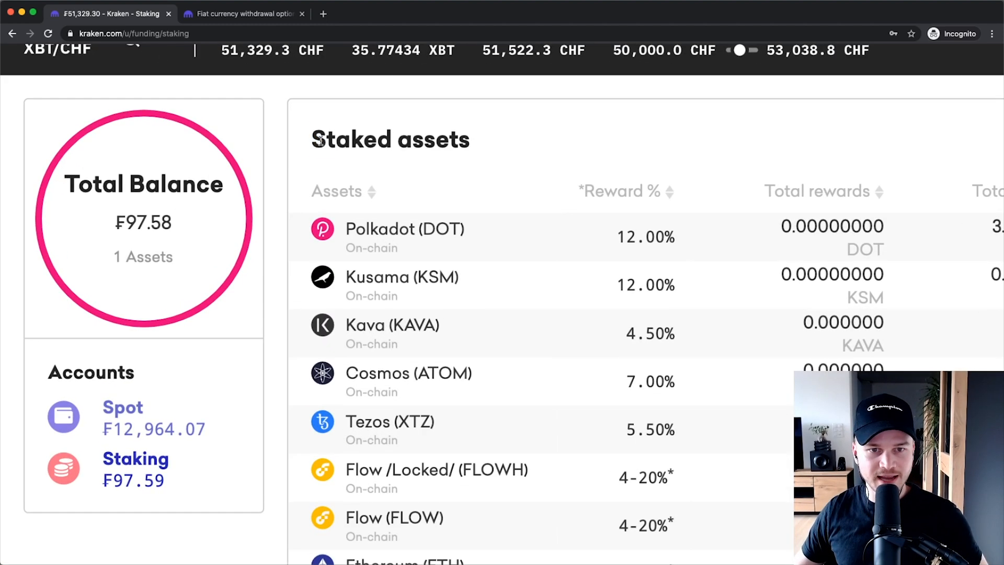
pyautogui.hscroll(3)
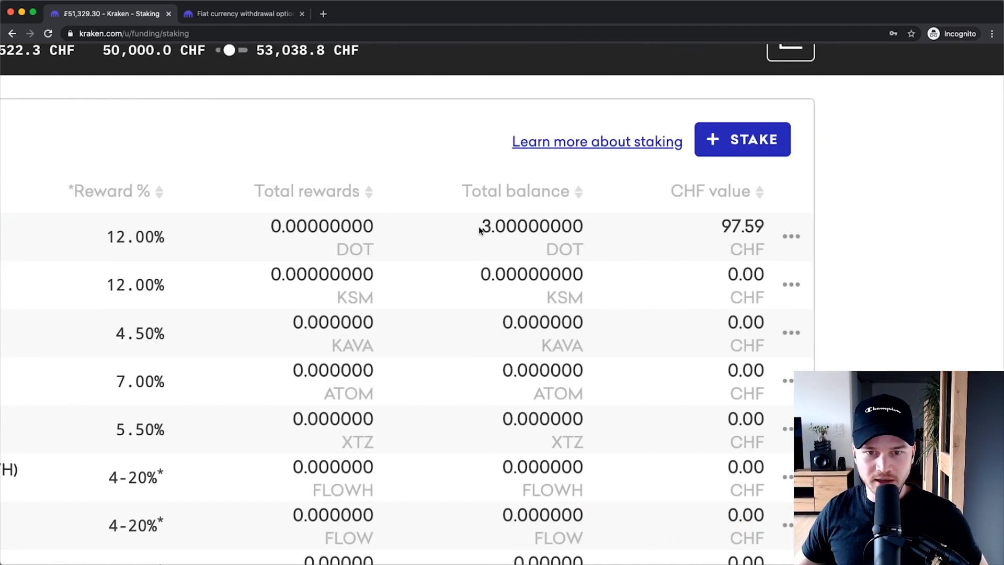
pyautogui.scroll(3)
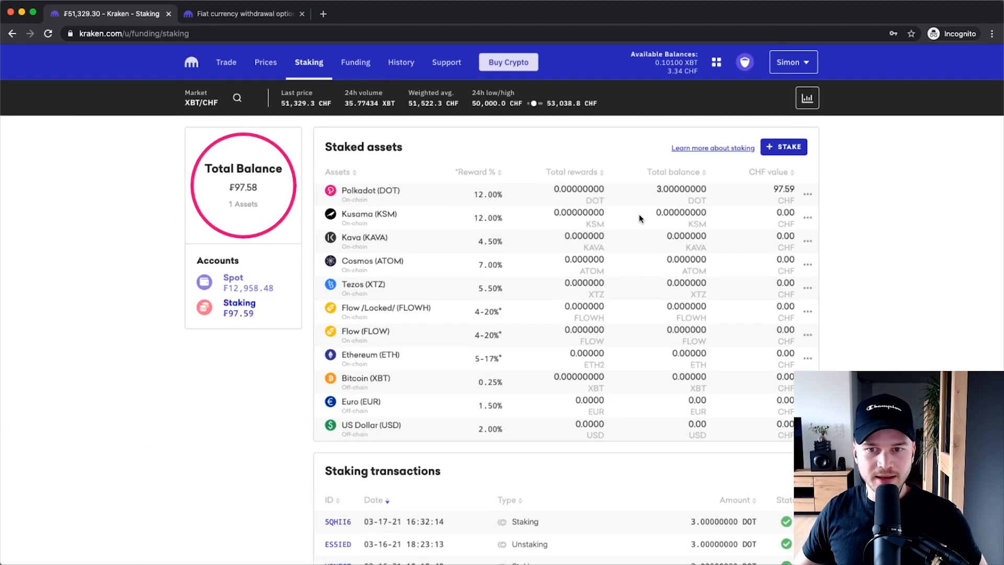
pyautogui.moveTo(863, 229)
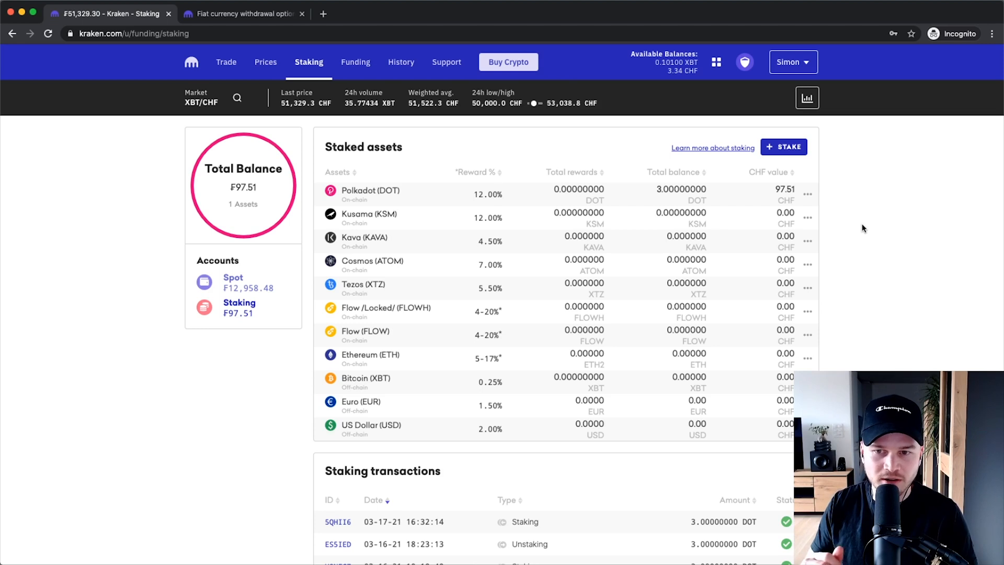
pyautogui.moveTo(862, 228)
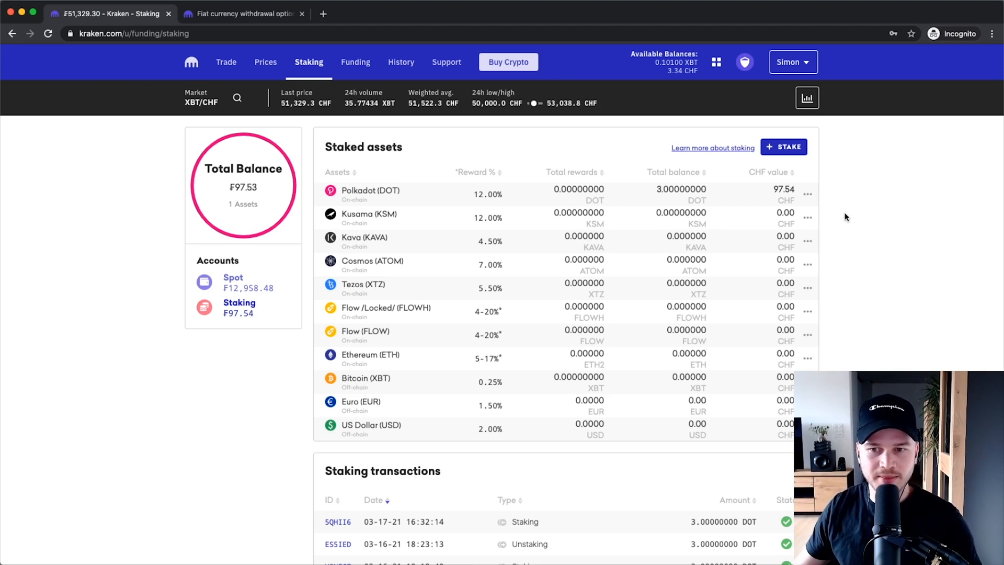
pyautogui.moveTo(839, 212)
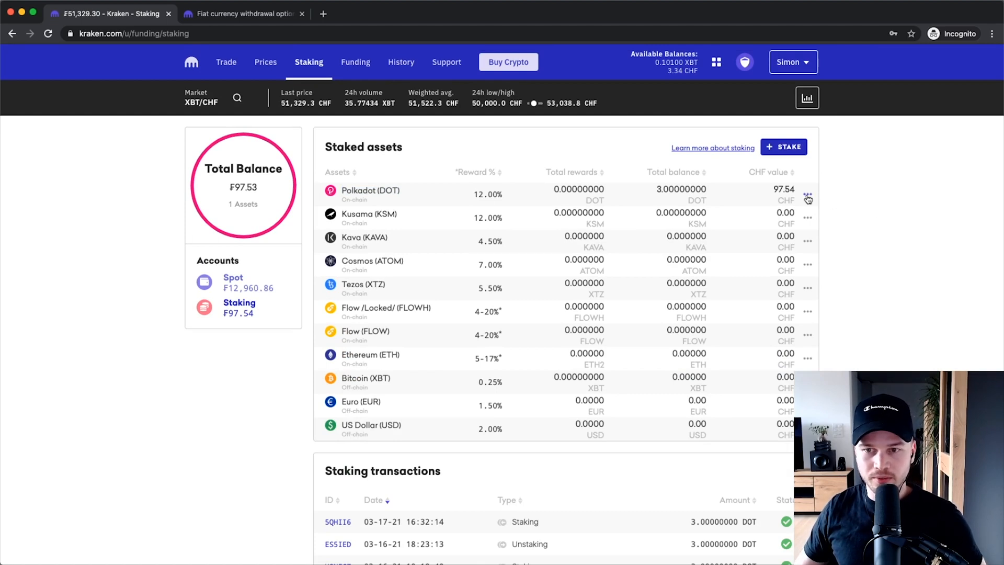
# Unstake the full 3 DOT Polkadot balance from the stake's actions menu.
pyautogui.click(808, 195)
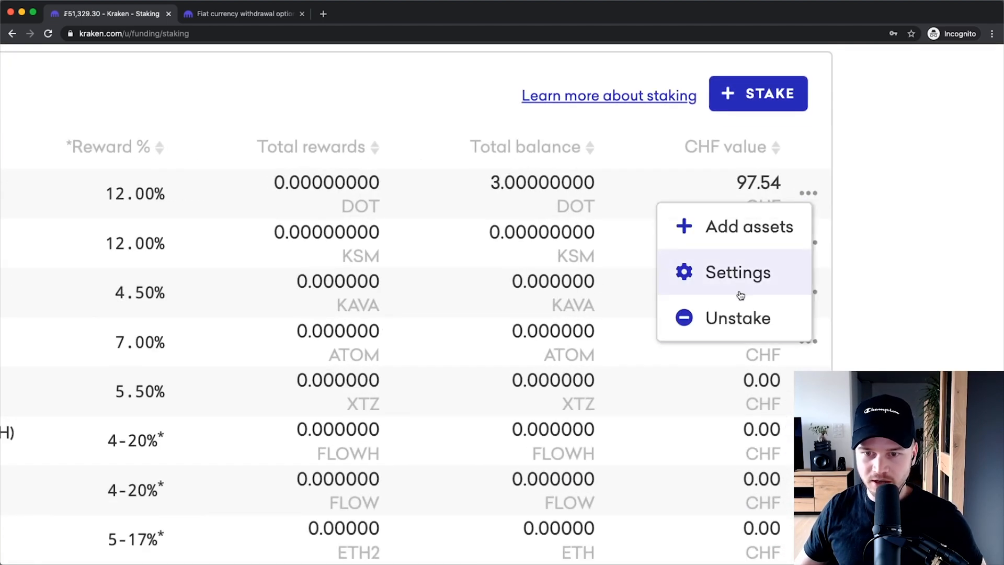
pyautogui.click(738, 317)
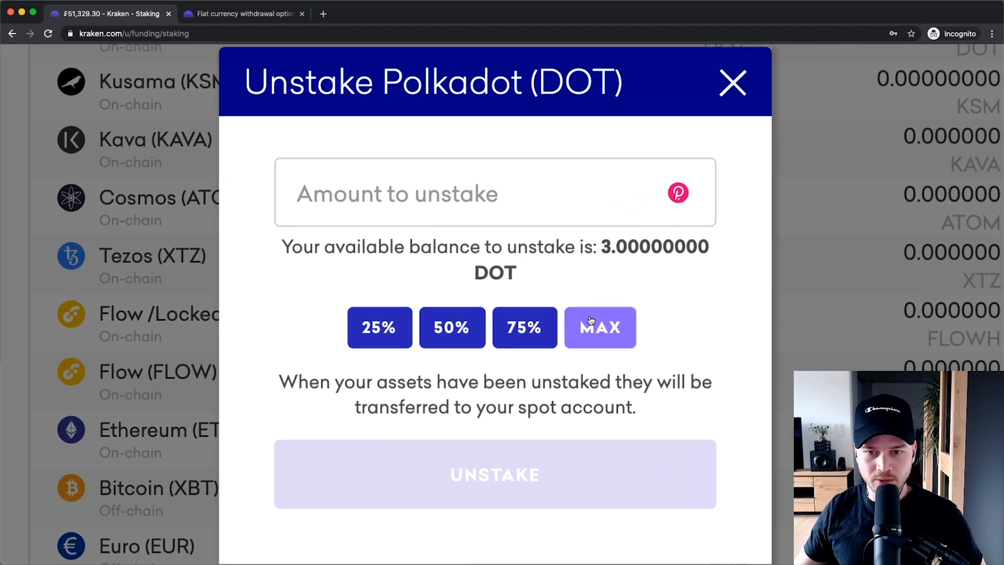
pyautogui.click(600, 328)
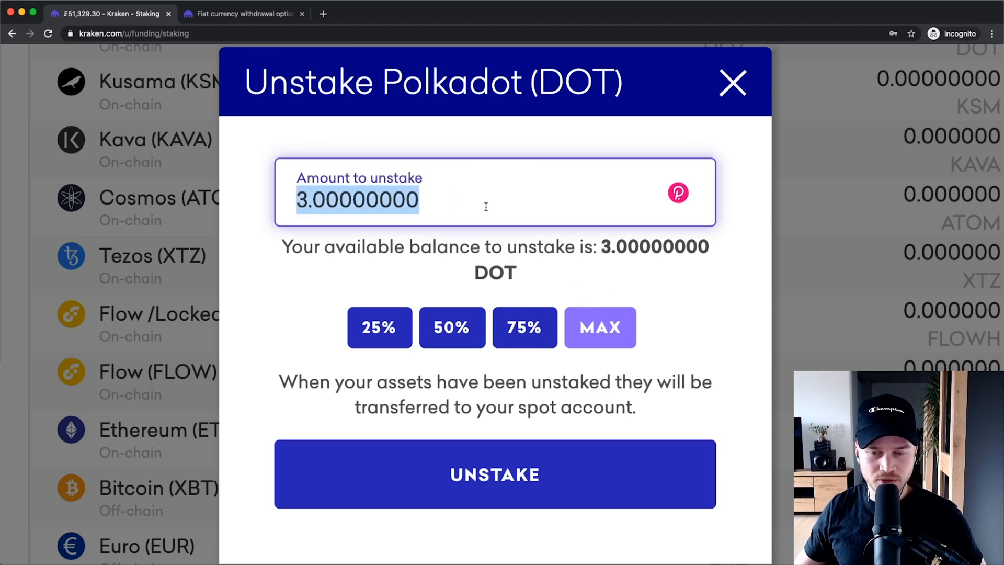
pyautogui.scroll(-3)
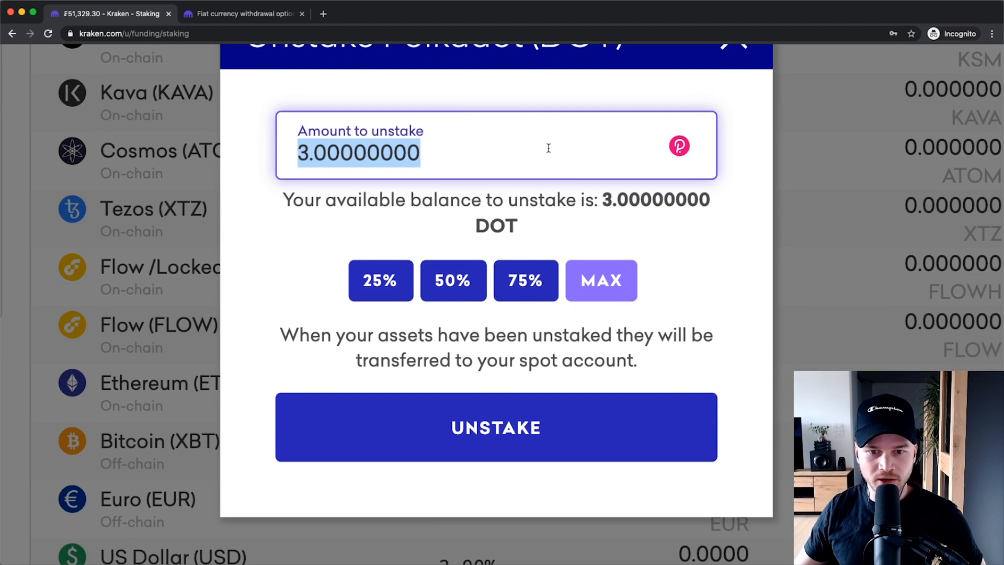
pyautogui.click(495, 427)
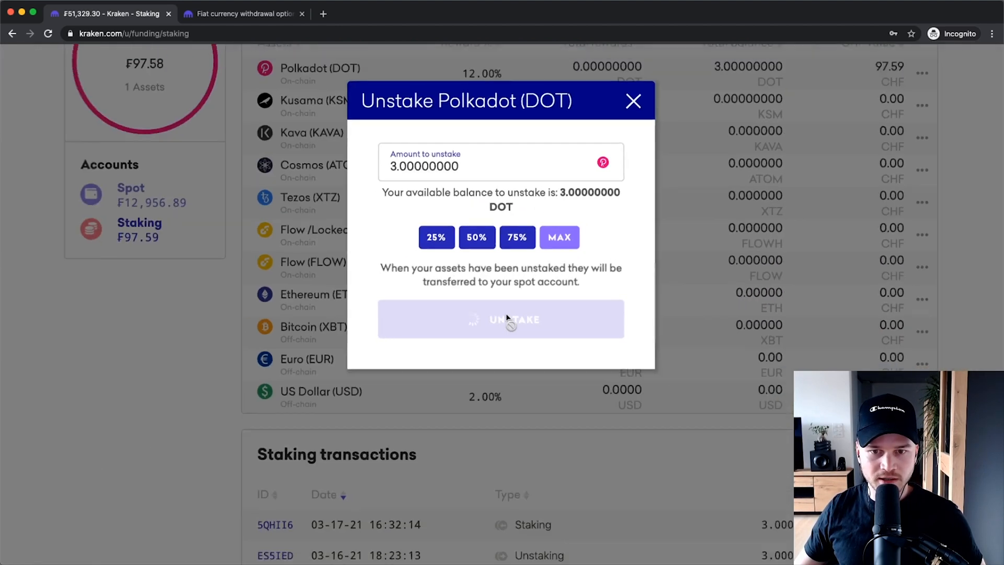
pyautogui.click(501, 319)
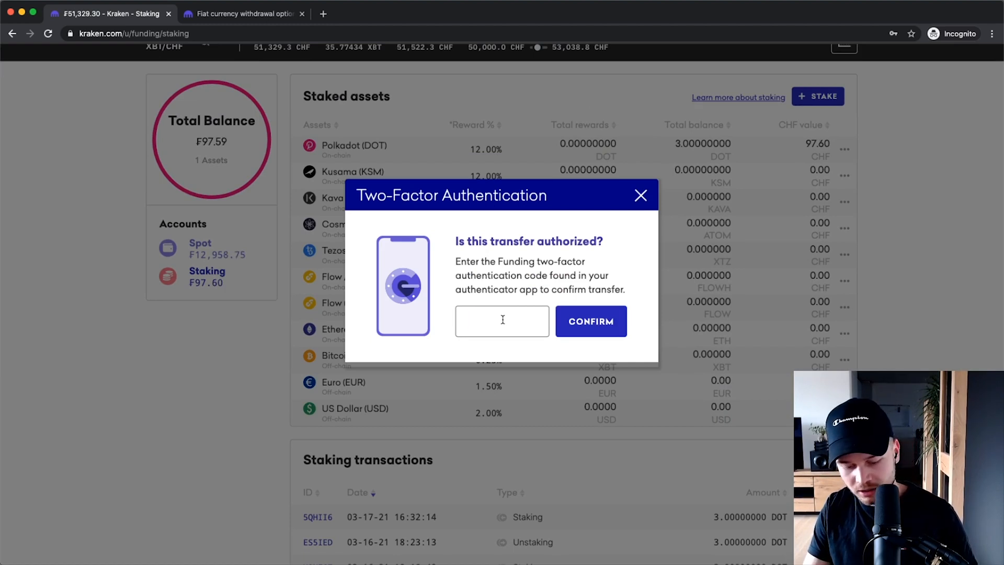
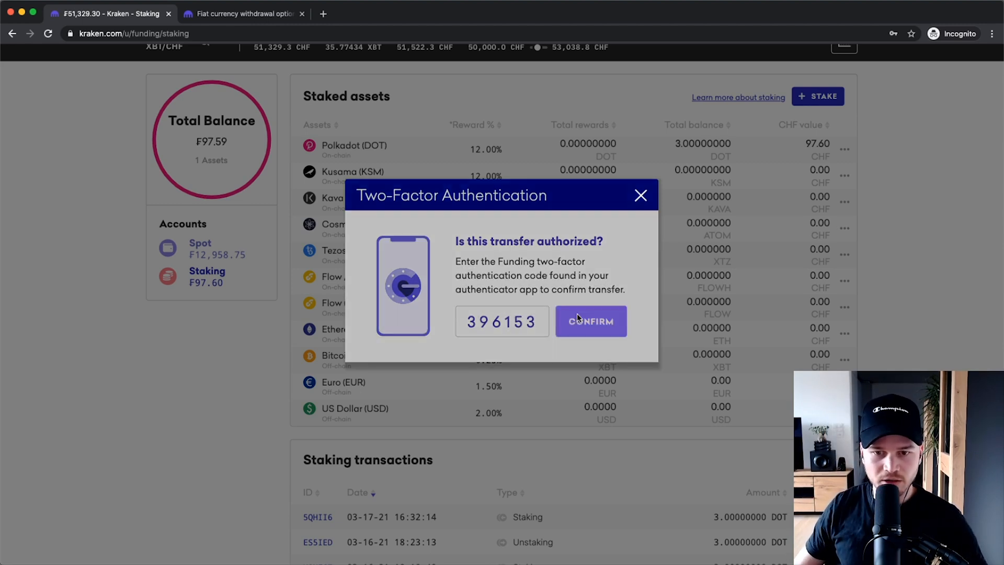
pyautogui.click(590, 320)
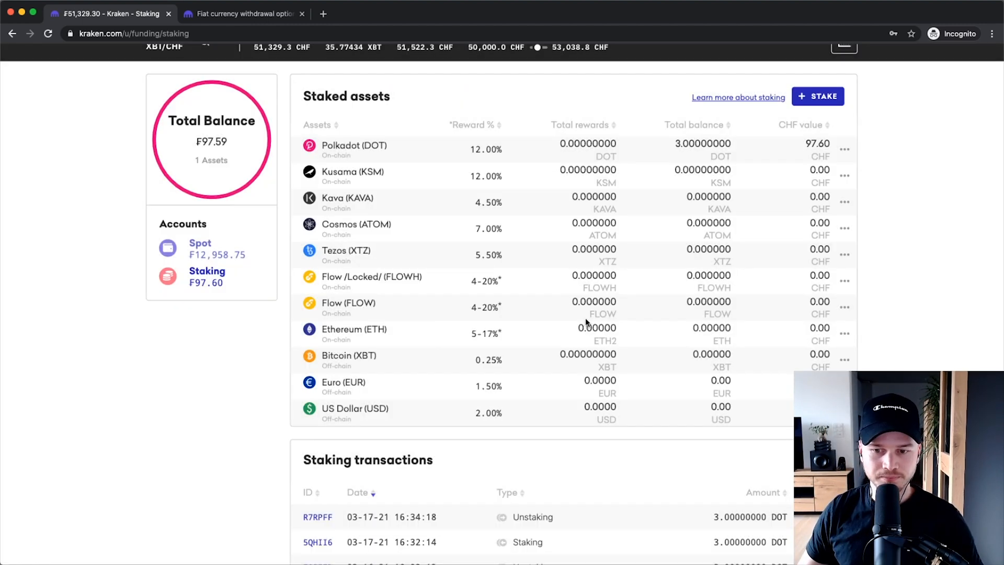
# Scroll to the new Unstaking transaction, then back up to the zero staking balance.
pyautogui.scroll(-3)
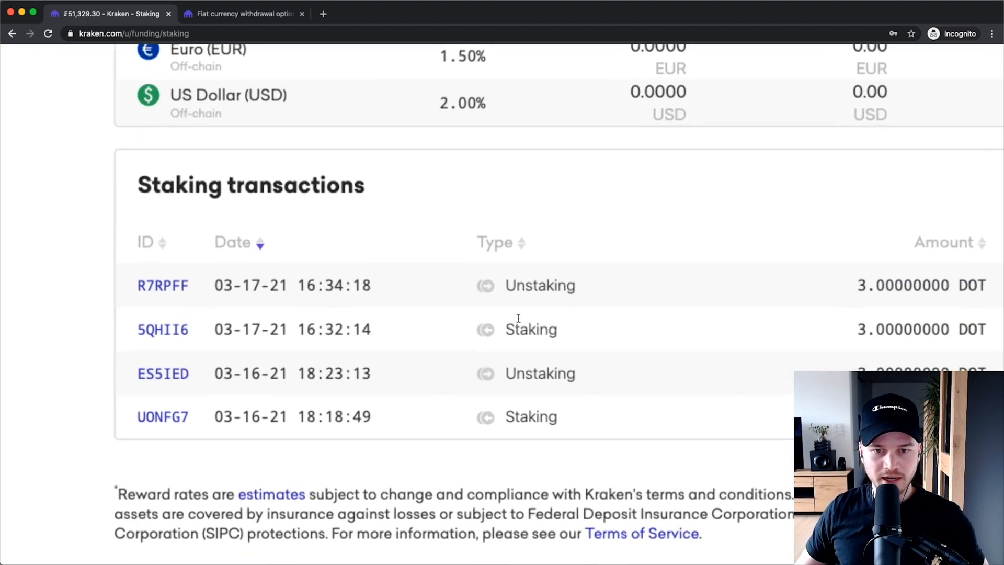
pyautogui.scroll(3)
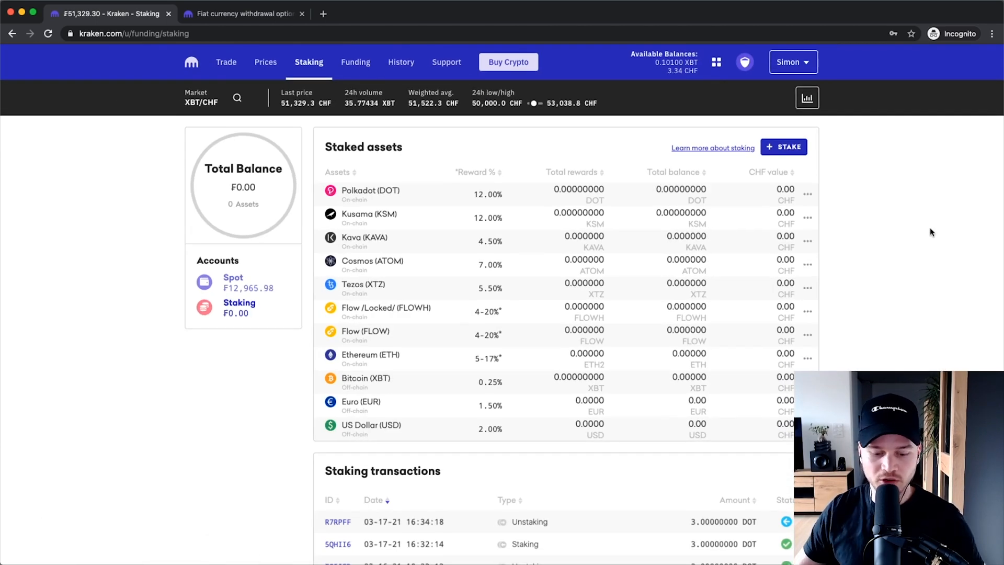
pyautogui.moveTo(920, 228)
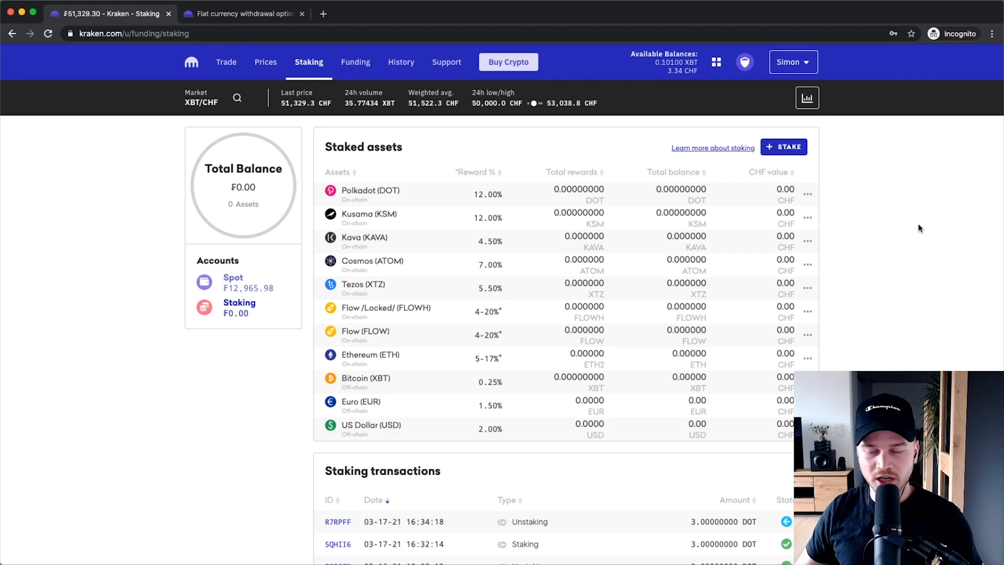